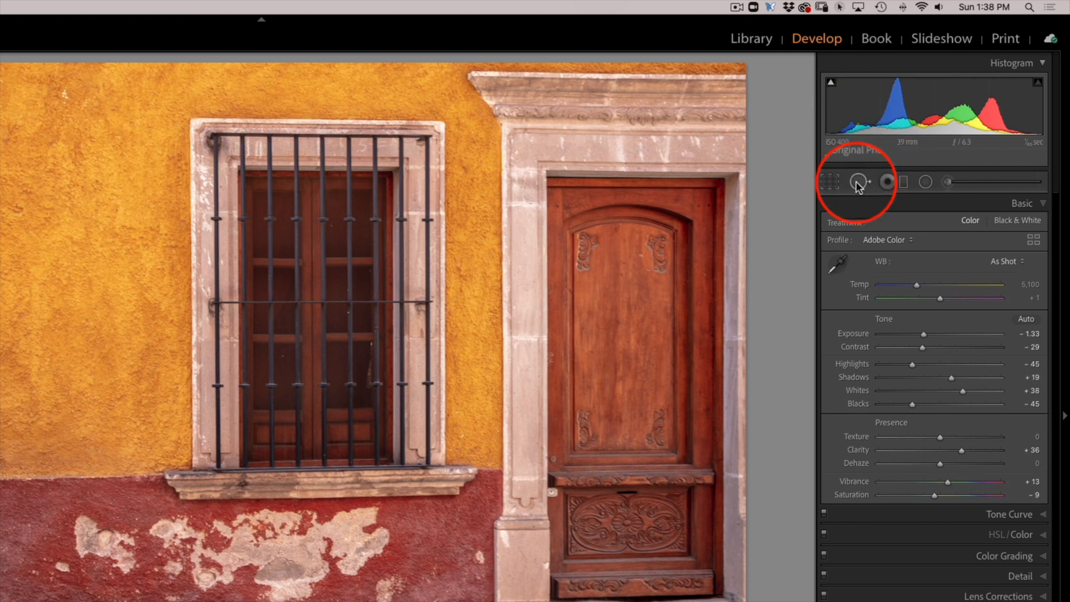
pyautogui.moveTo(859, 181)
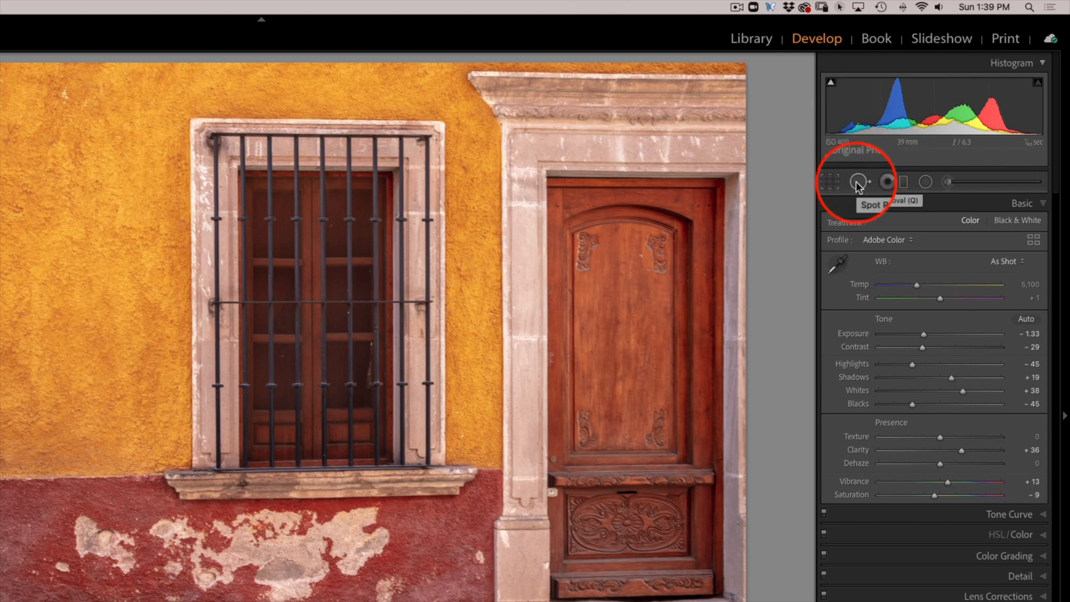
# - Activate Spot Removal on the San Miguel wall photo, trying Clone then settling on Heal
pyautogui.click(858, 182)
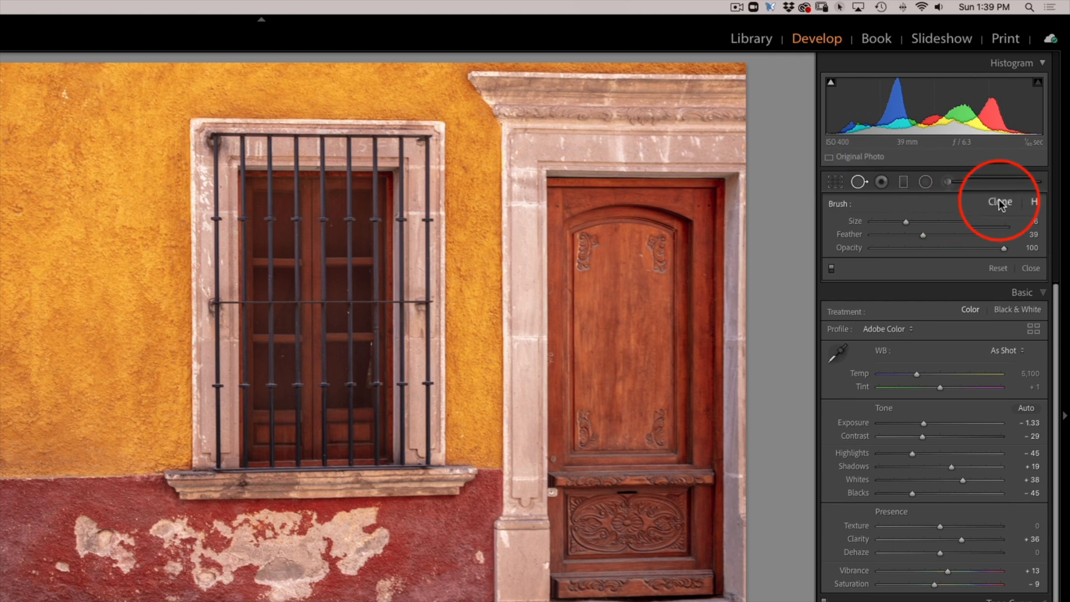
pyautogui.click(1034, 202)
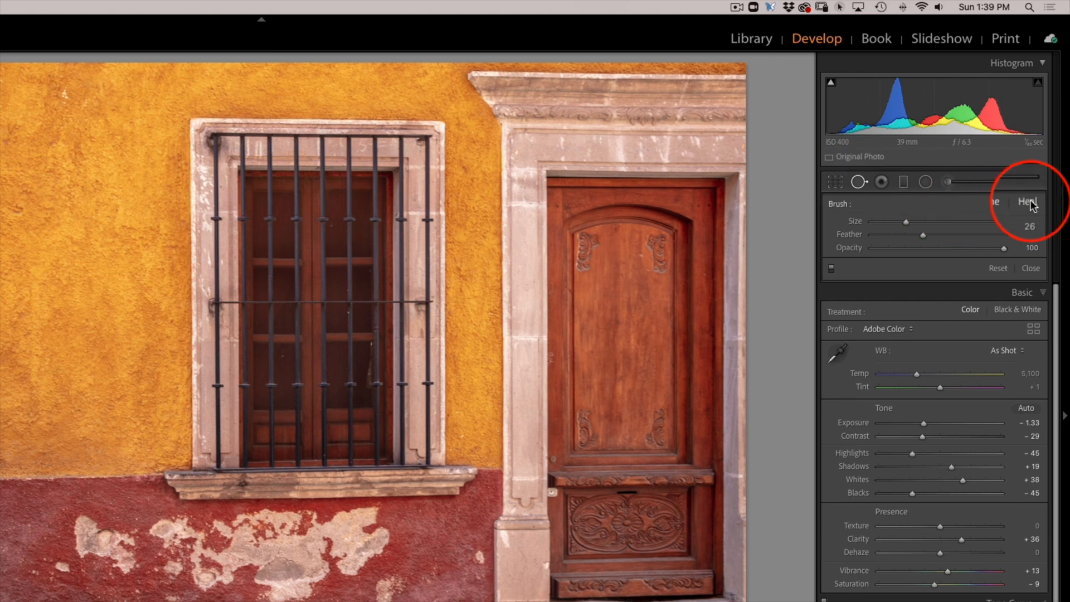
pyautogui.click(1004, 202)
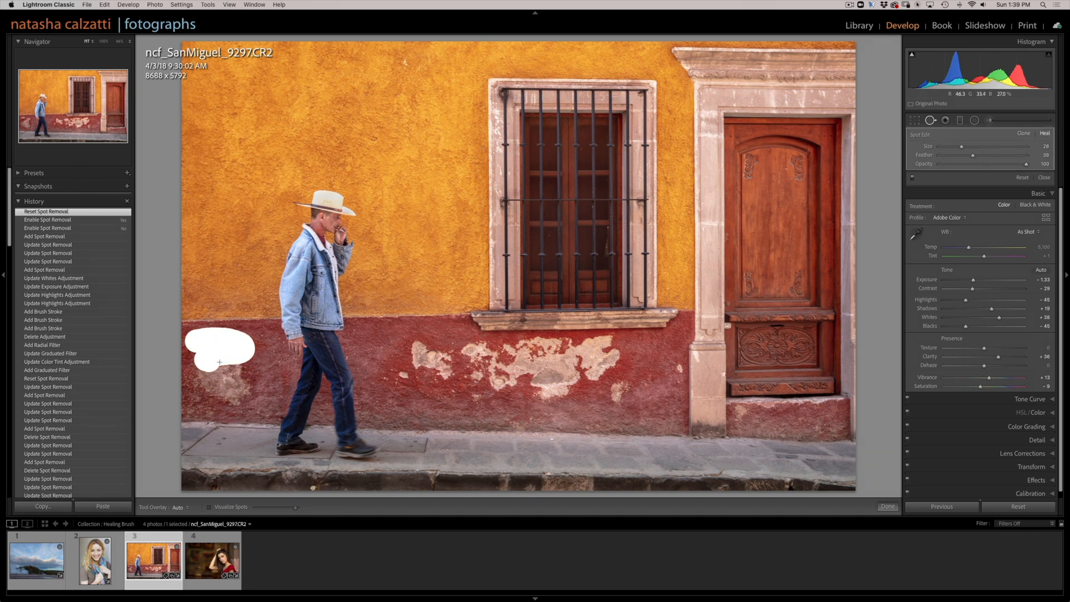
# - Paint a clone spot over the patch left of the man, sampling the yellow wall, then switch it to Heal
pyautogui.moveTo(219, 349); pyautogui.dragTo(230, 379)
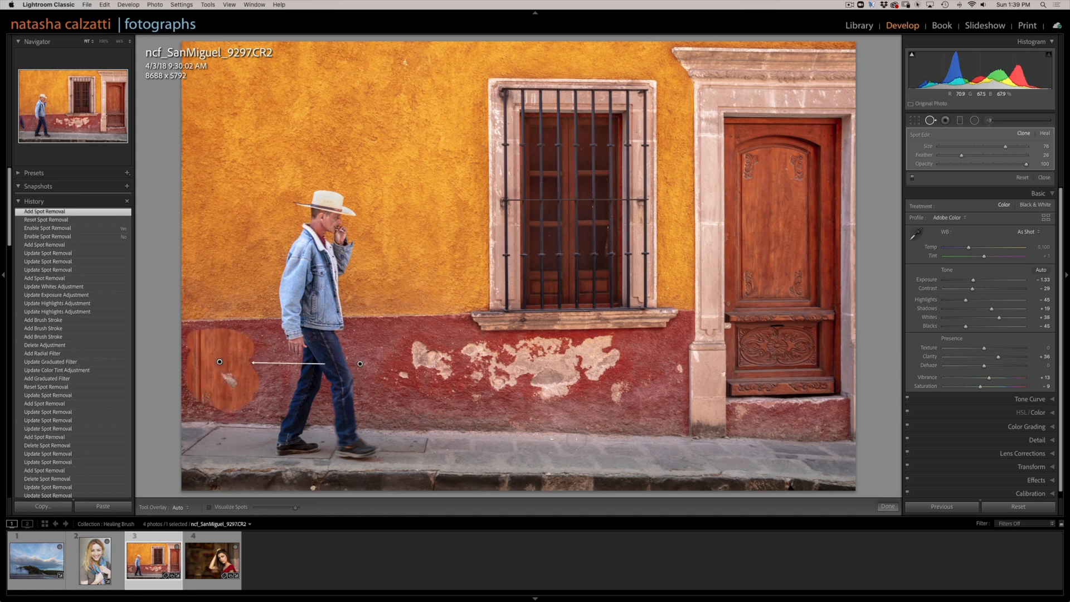
pyautogui.click(360, 364)
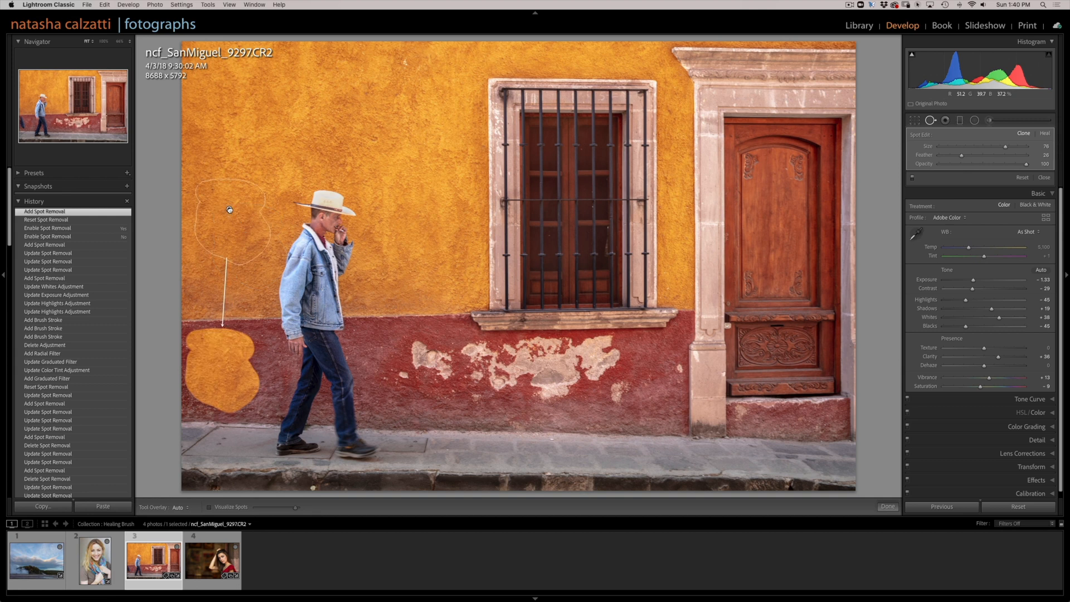
pyautogui.click(220, 362)
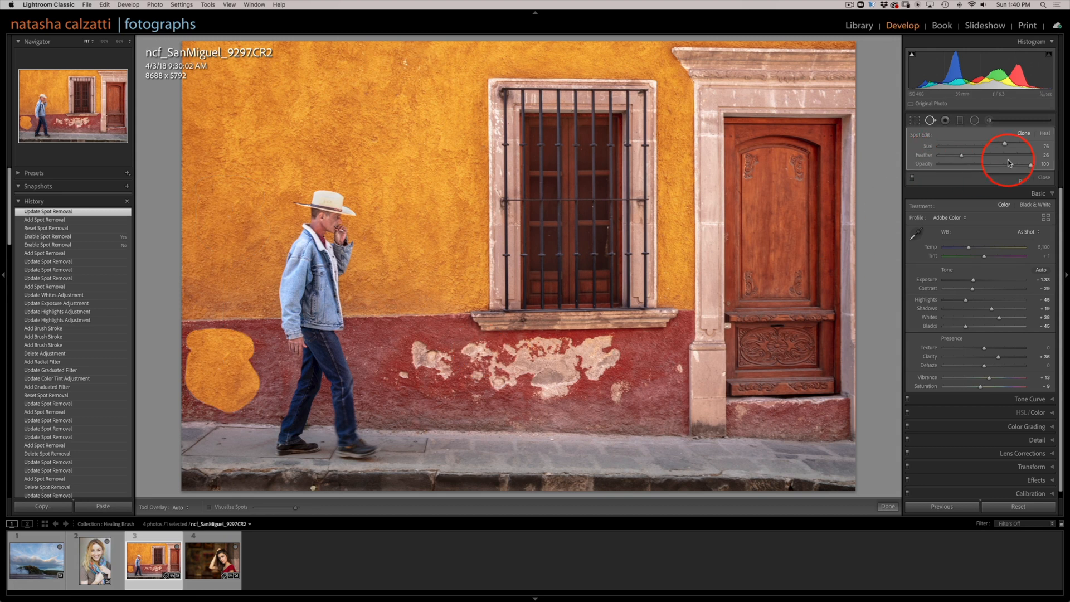
pyautogui.click(1044, 134)
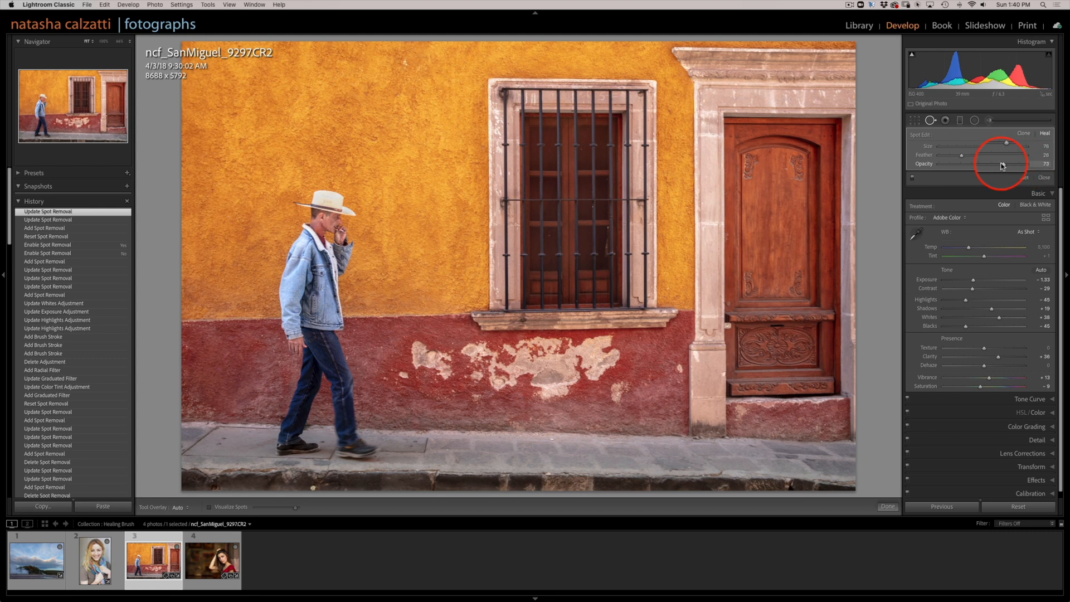
# - Fade the healed spot's opacity down to about 29
pyautogui.moveTo(1006, 164); pyautogui.dragTo(998, 164)
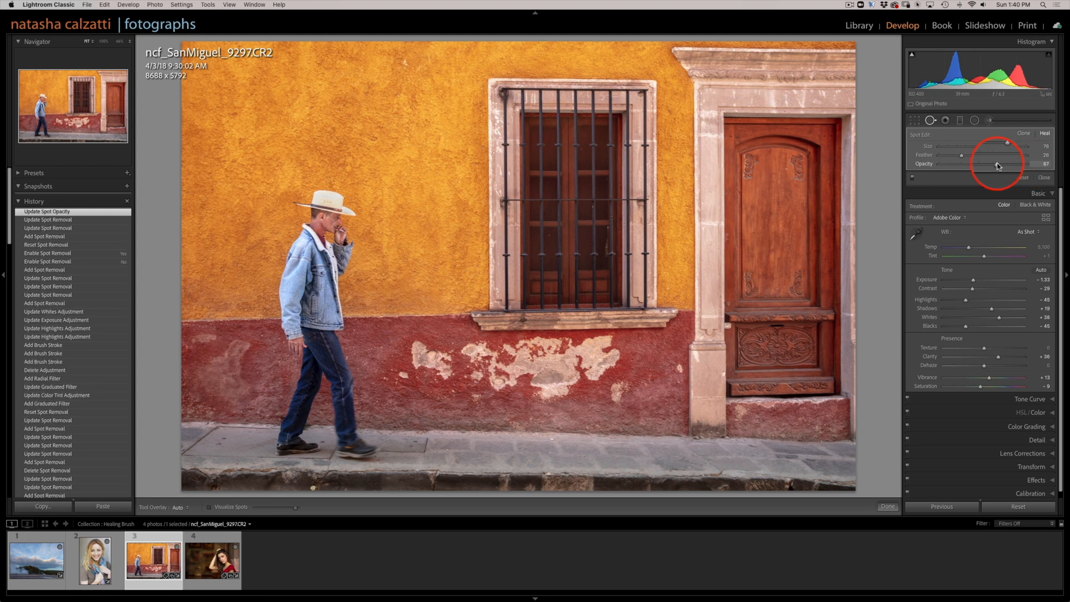
pyautogui.moveTo(1015, 163); pyautogui.dragTo(960, 164)
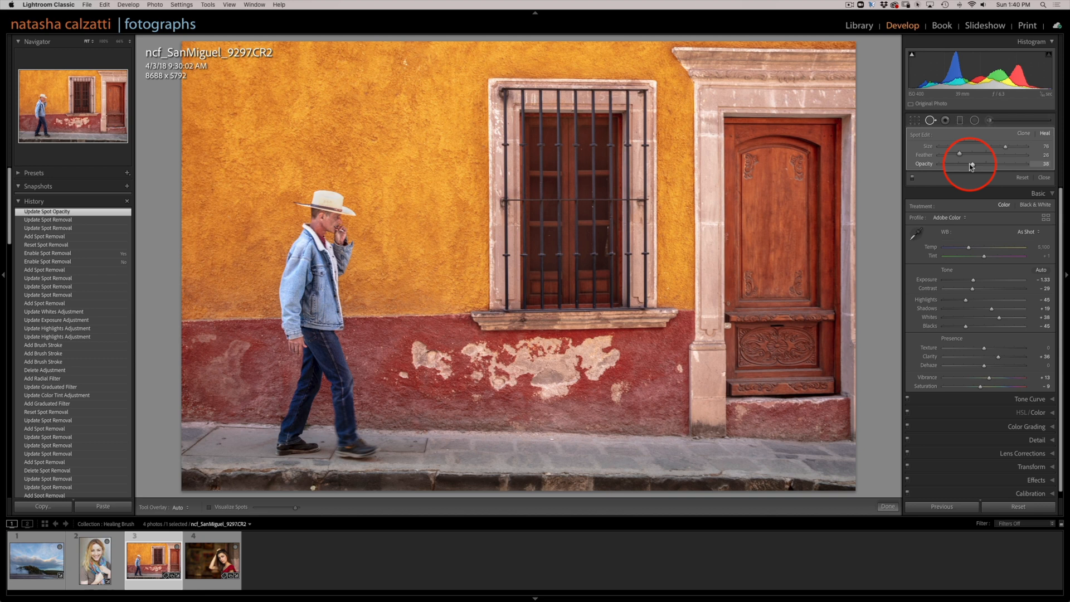
pyautogui.moveTo(966, 164); pyautogui.dragTo(943, 164)
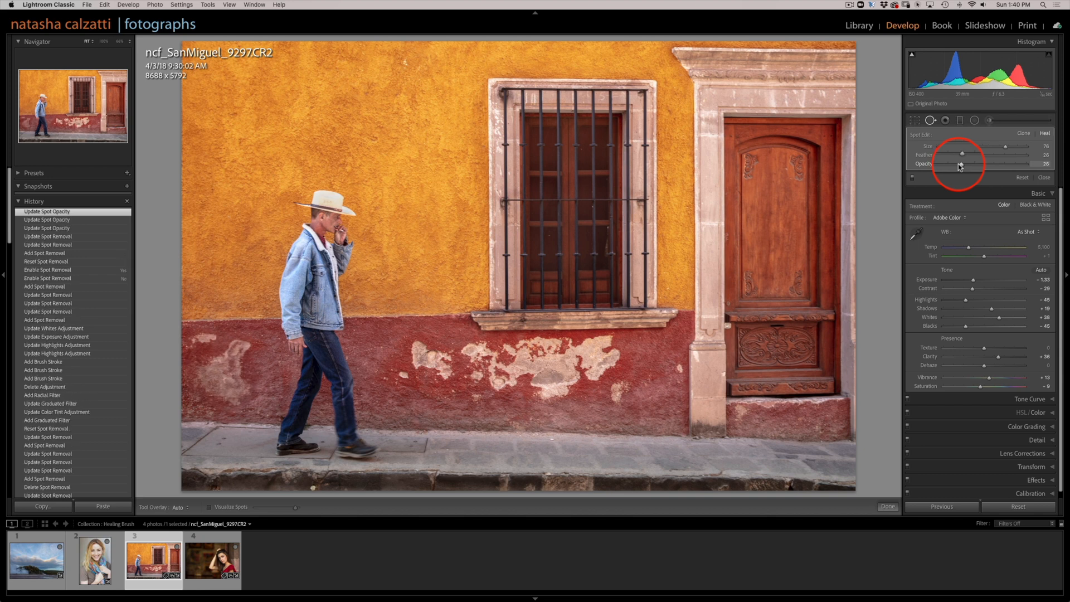
pyautogui.moveTo(957, 164); pyautogui.dragTo(964, 164)
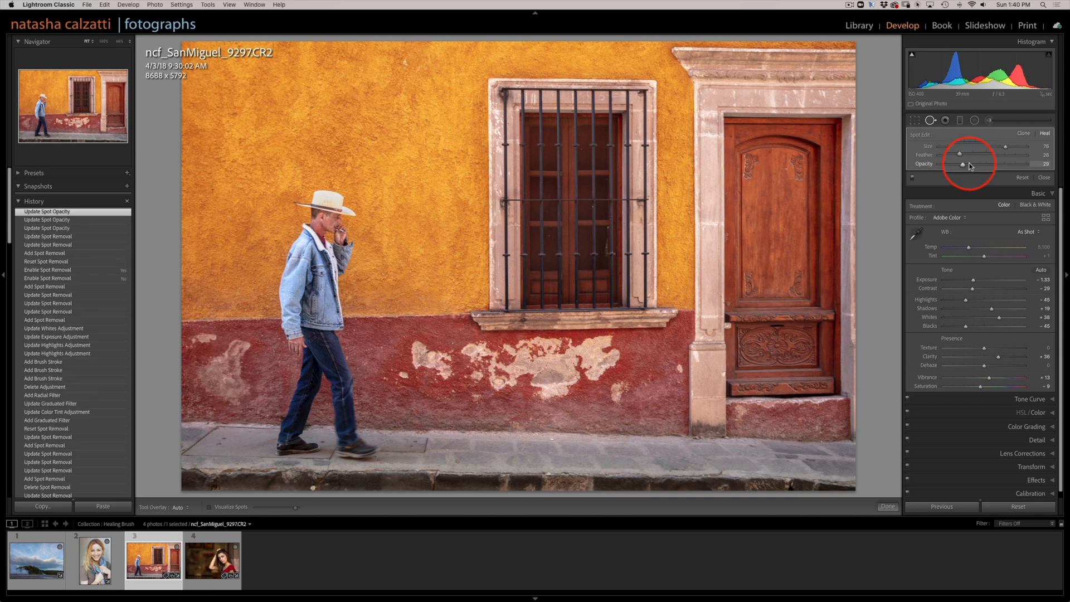
pyautogui.moveTo(942, 164); pyautogui.dragTo(1037, 164)
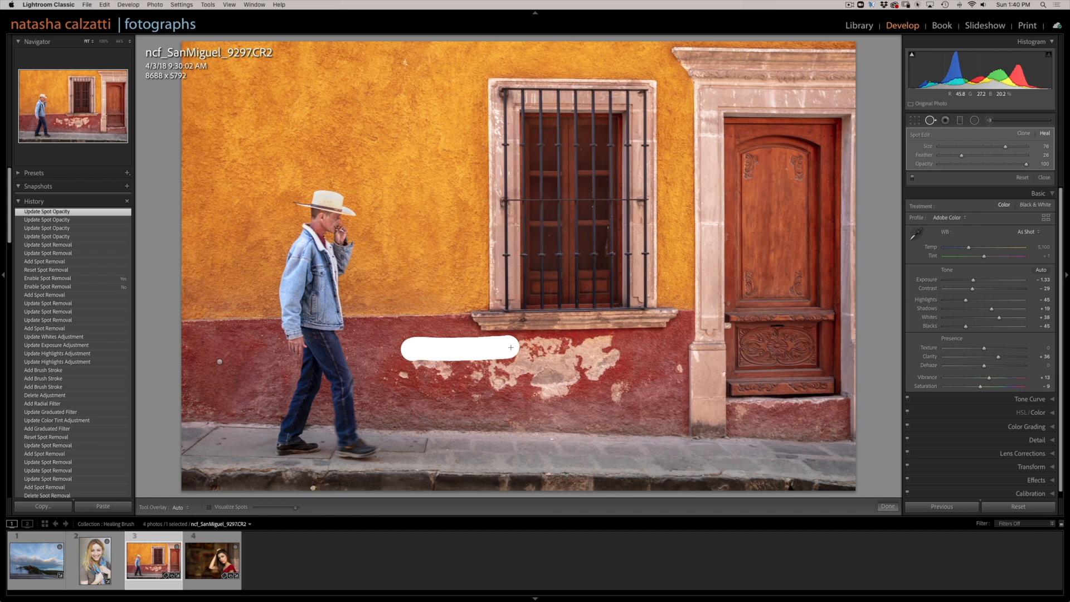
# - Paint a large Heal stroke across the peeling plaster under the window and apply it
pyautogui.moveTo(509, 347); pyautogui.dragTo(583, 347)
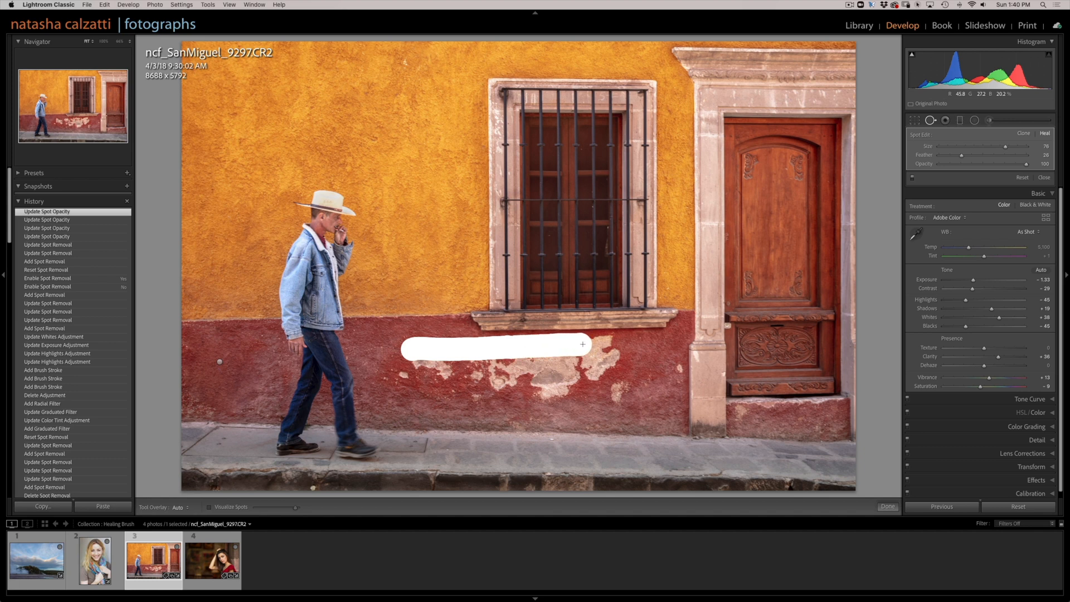
pyautogui.moveTo(584, 345); pyautogui.dragTo(601, 396)
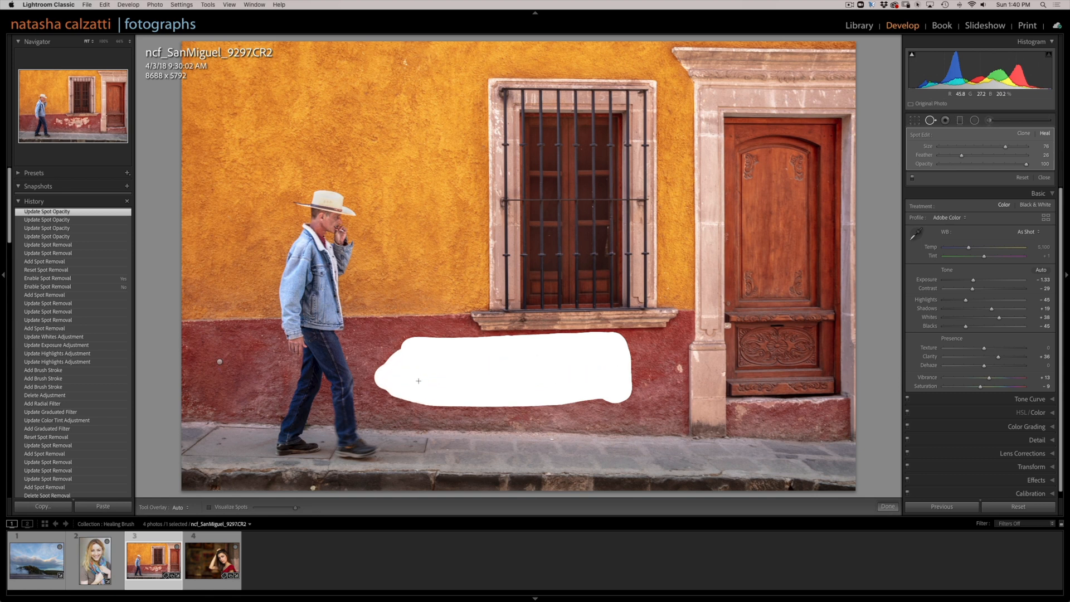
pyautogui.click(367, 109)
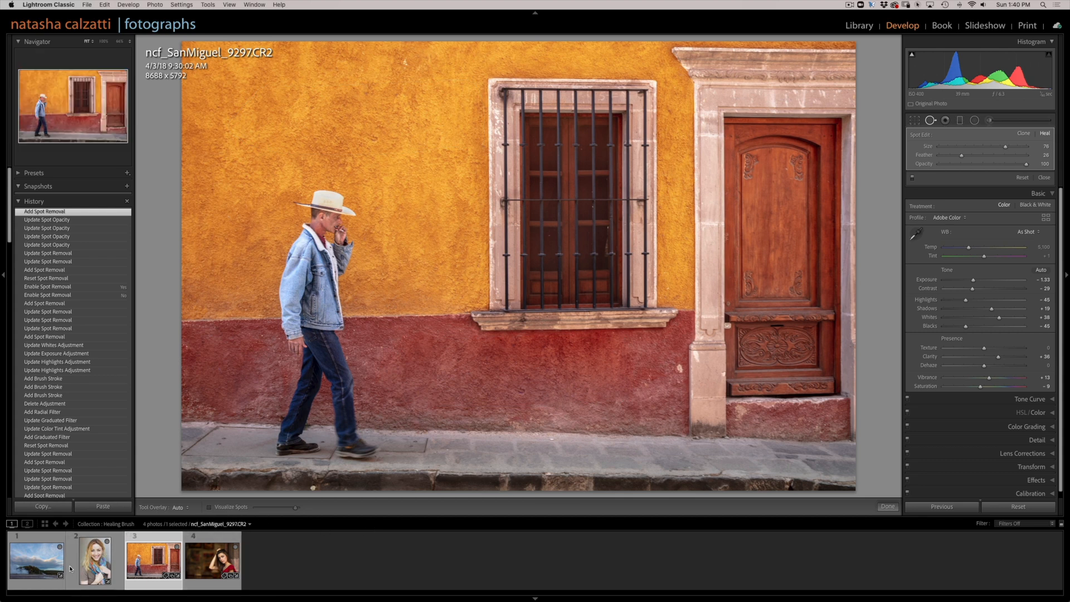
# - Open JamJars_8968, disable its spot removals to reveal the boardwalk people, then select the fourth photo
pyautogui.click(36, 560)
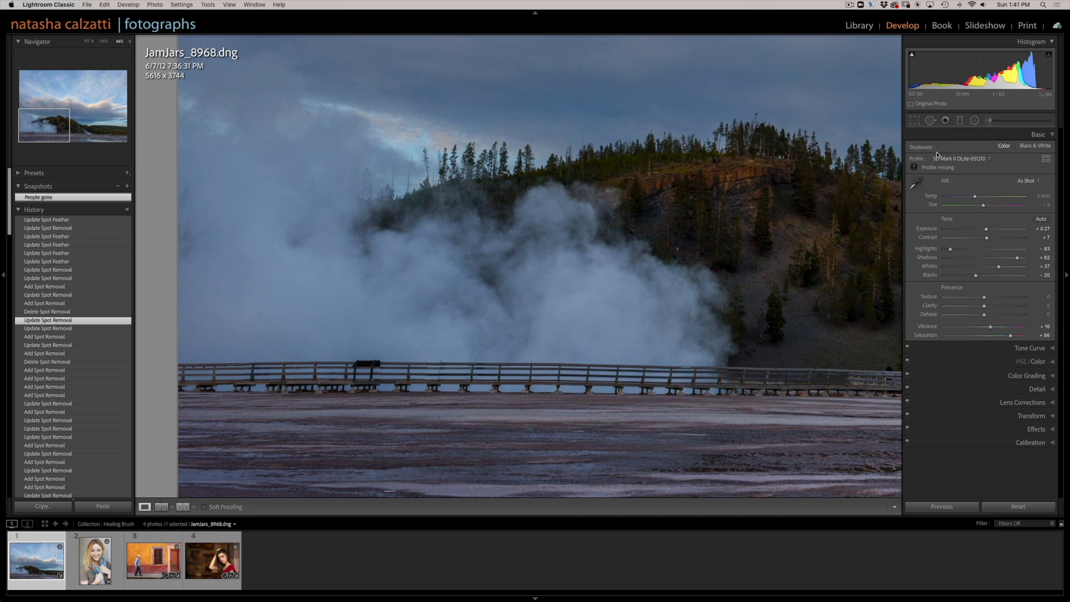
pyautogui.moveTo(937, 155)
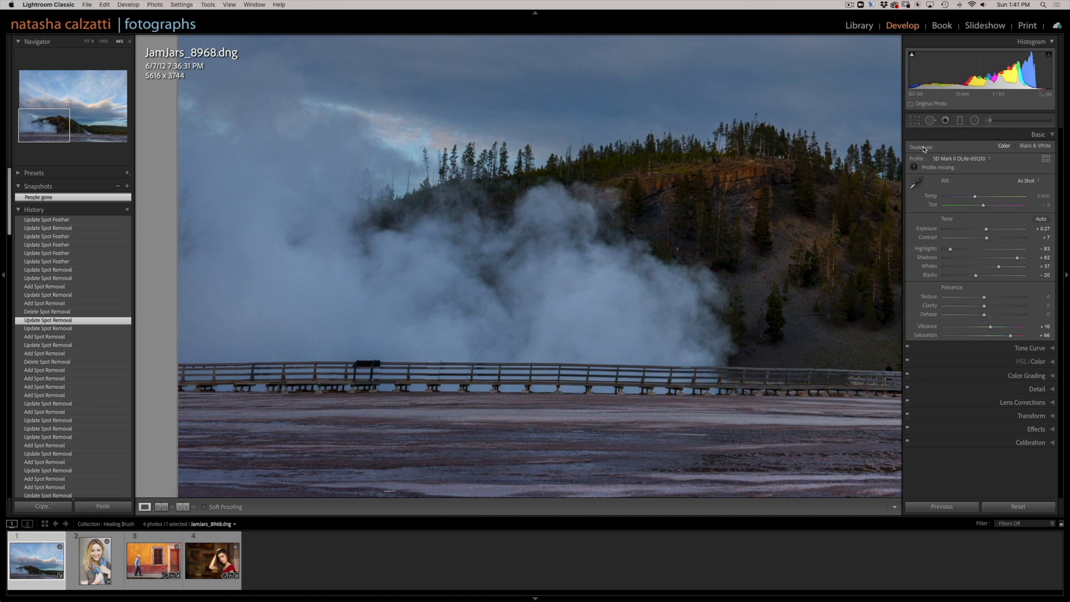
pyautogui.click(930, 120)
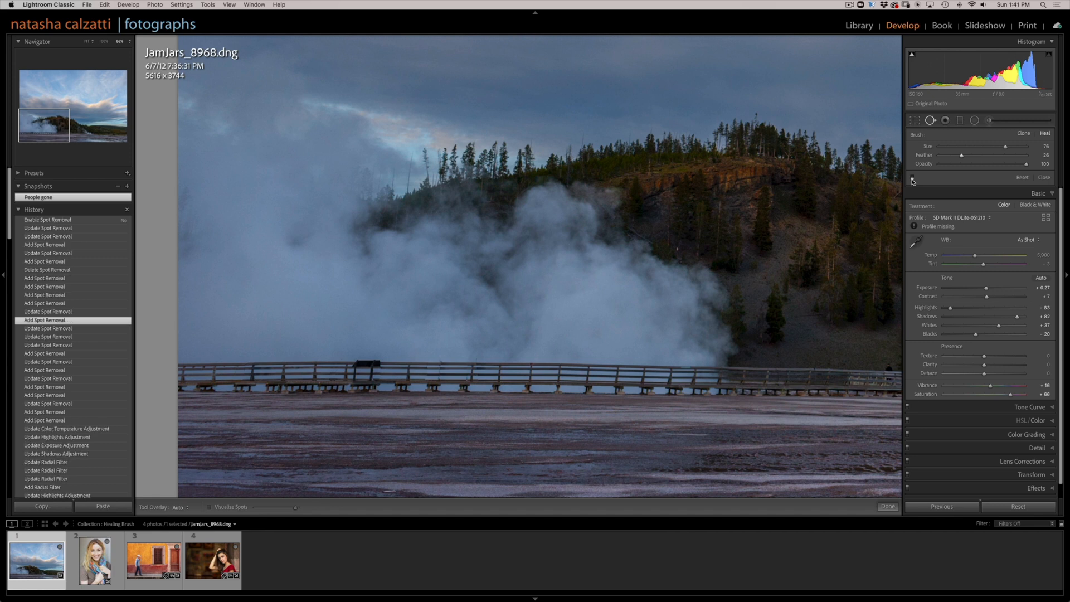
pyautogui.click(46, 219)
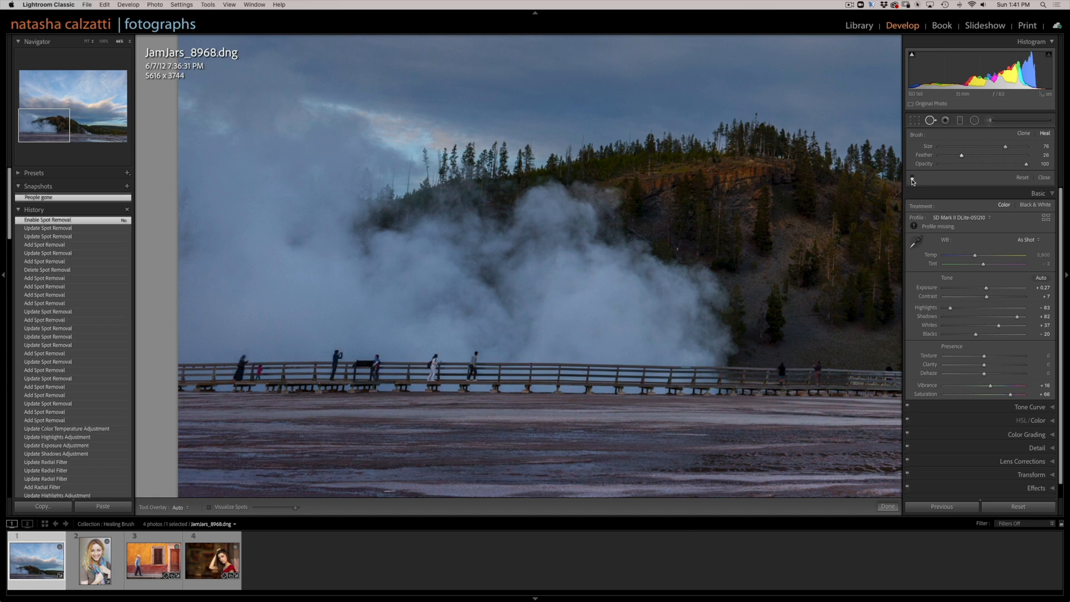
pyautogui.moveTo(422, 380)
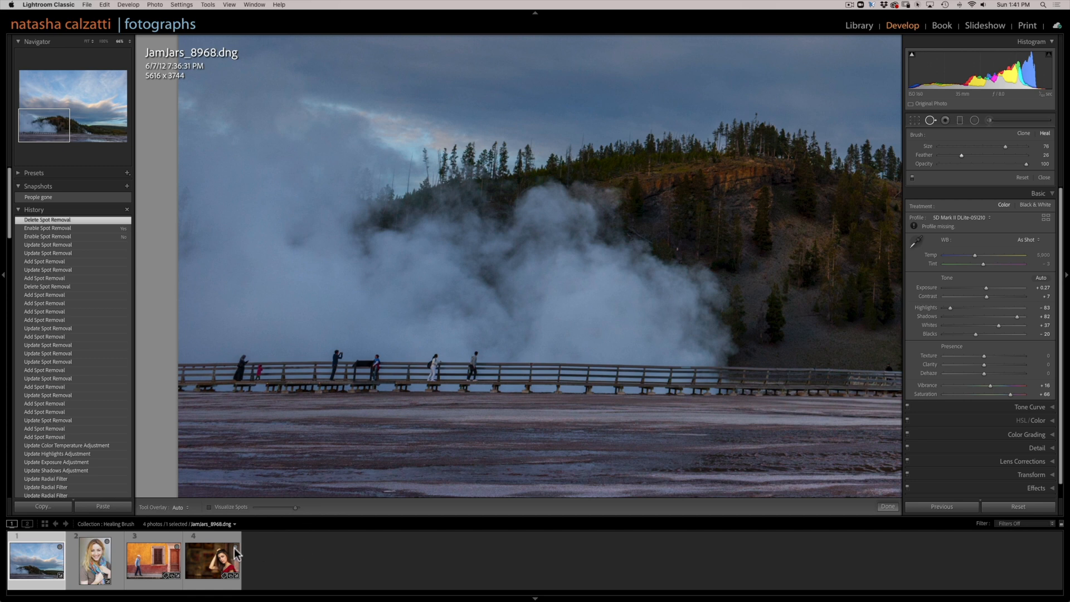
pyautogui.click(212, 559)
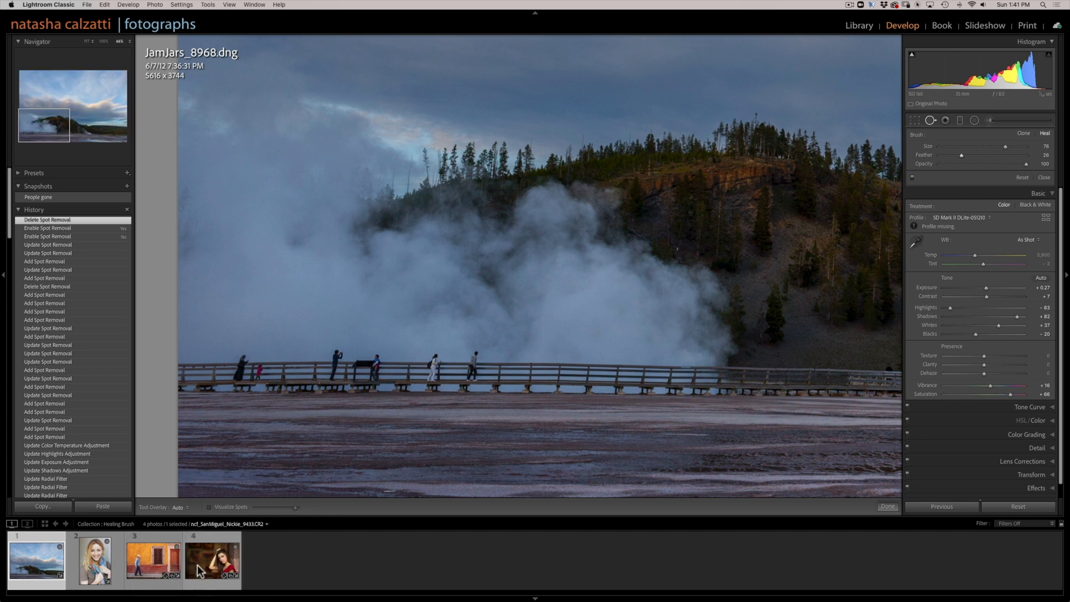